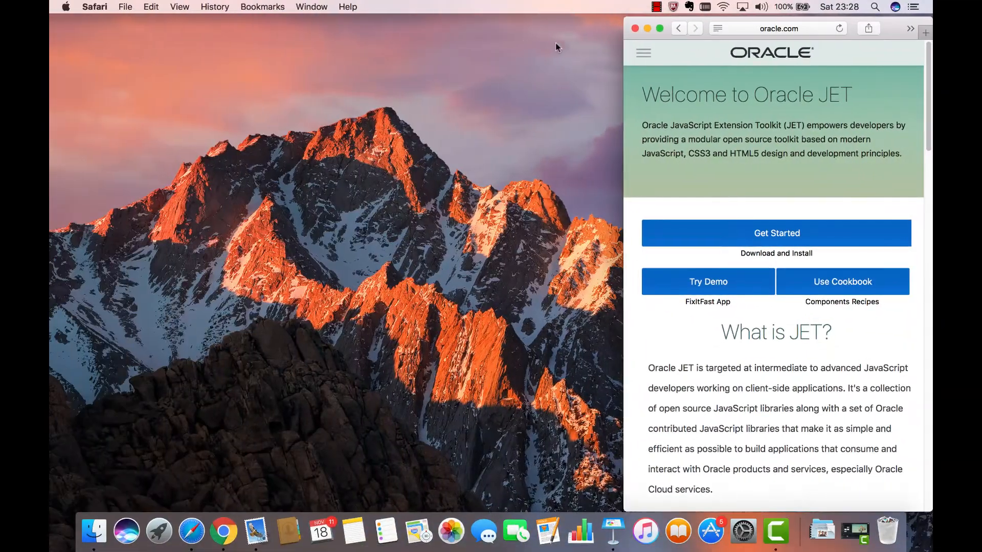
# Add oj-panel-alt3, oj-panel-alt5 and oj-panel-alt4 classes to the panels on lines 7, 10 and 16.
pyautogui.click(643, 53)
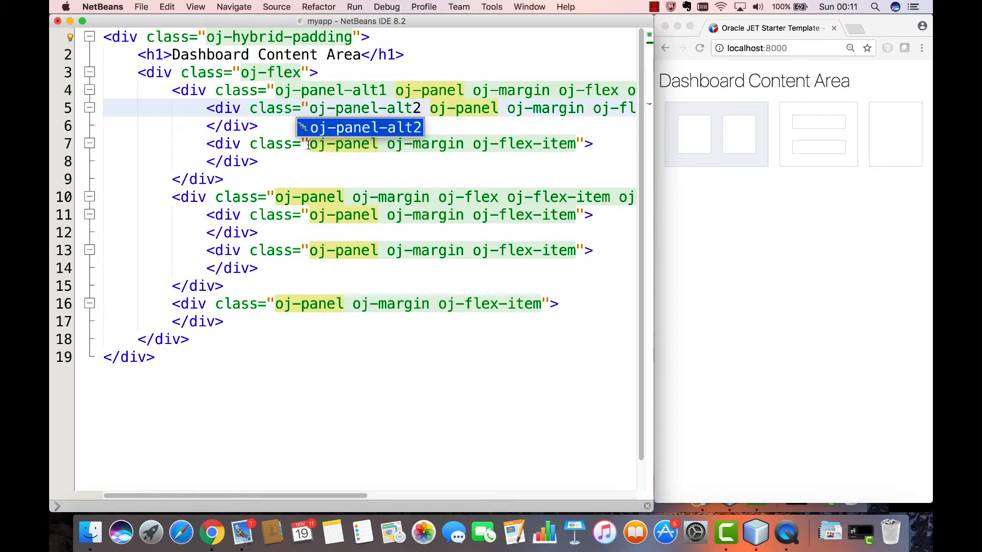
pyautogui.write('oj-panel-alt3')
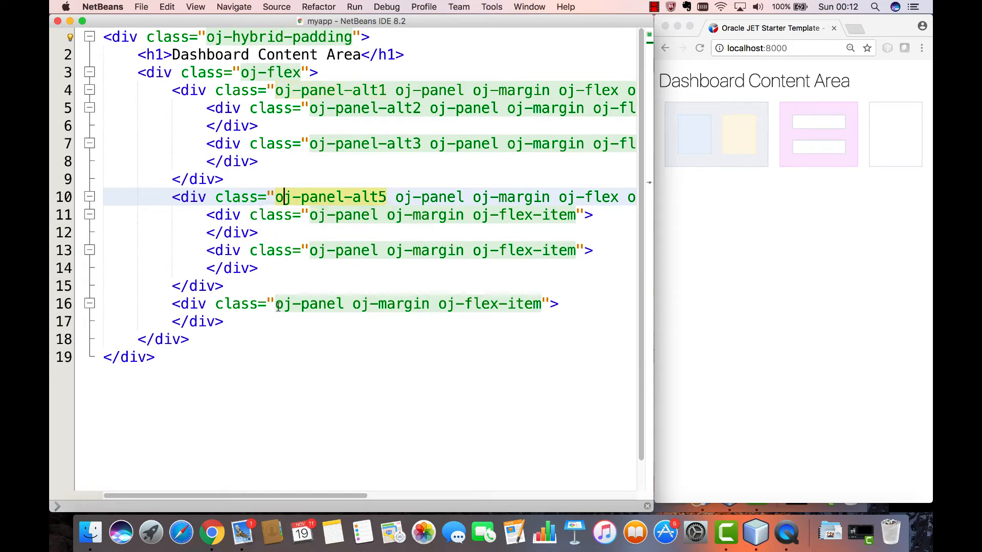
pyautogui.write('-alt1')
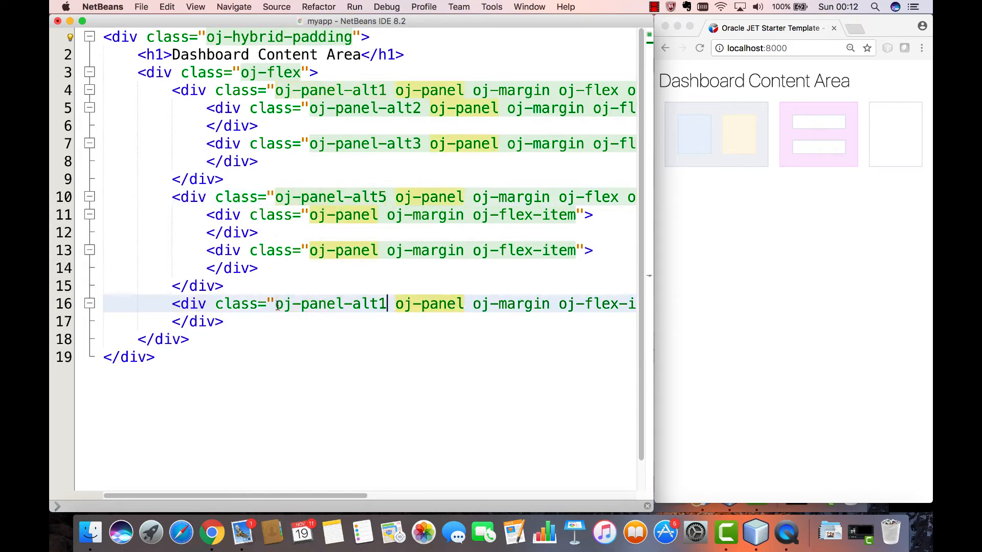
pyautogui.write('4')
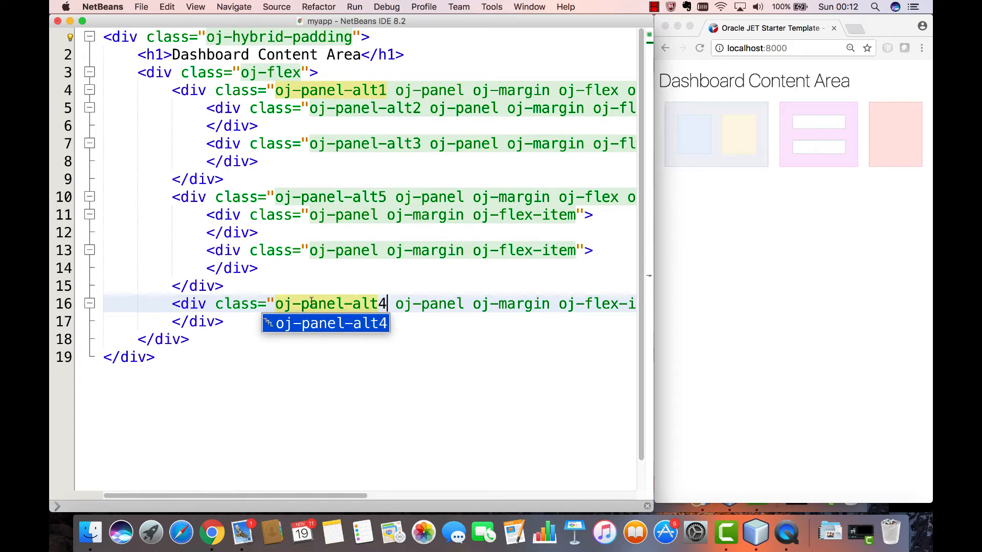